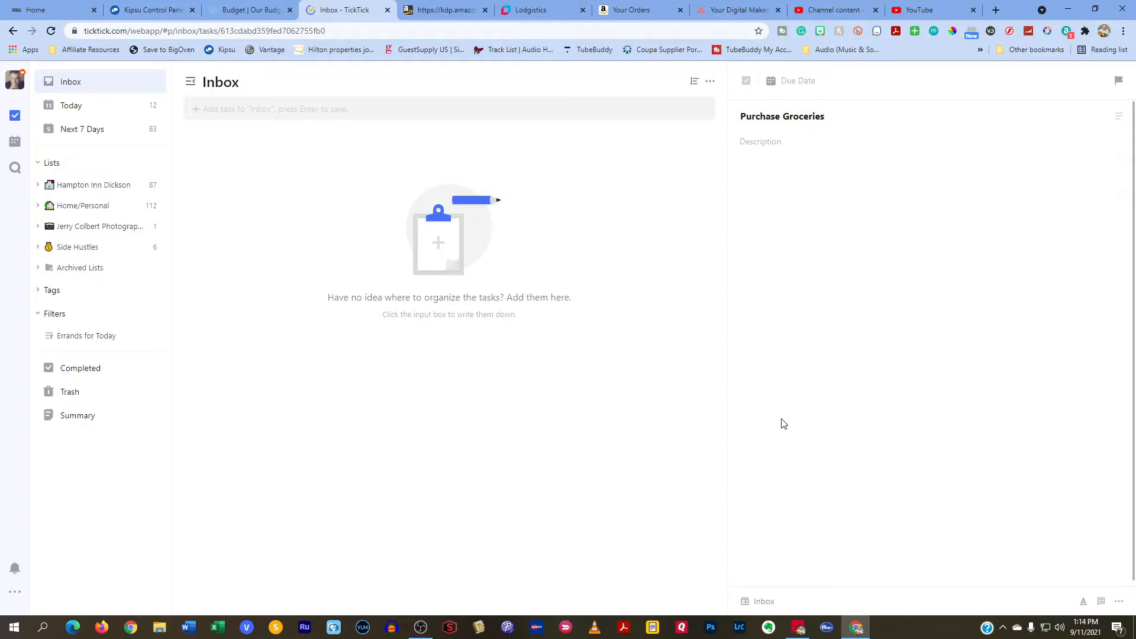
click(760, 142)
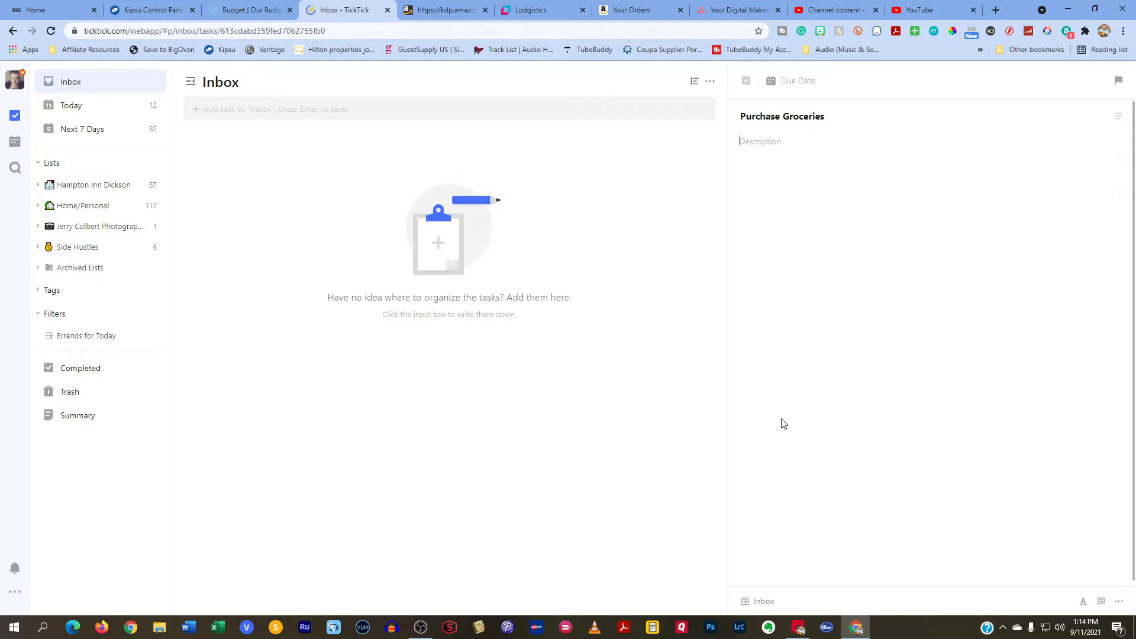